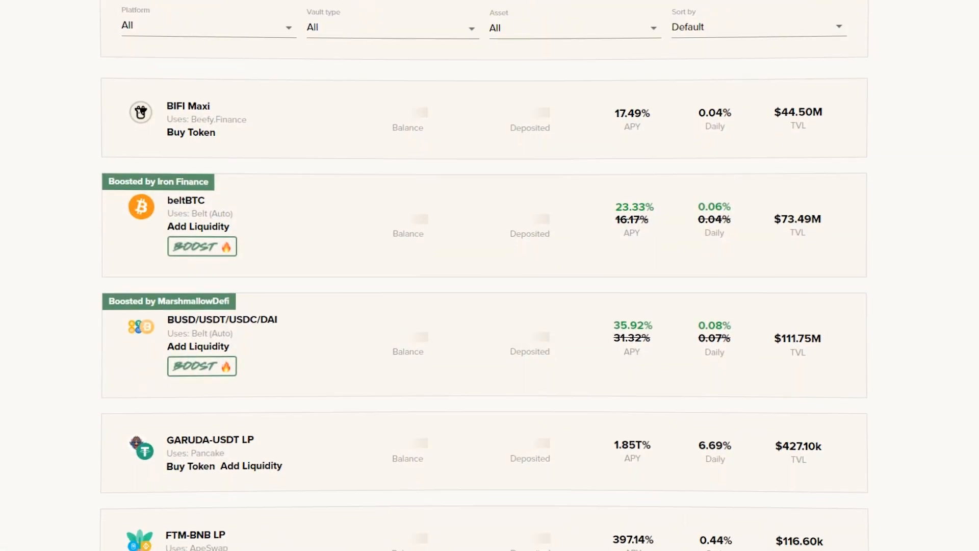
Scroll down through the vault listings on the Beefy Finance page.
{"action": "scroll", "scroll_direction": "down", "scroll_amount": 3}
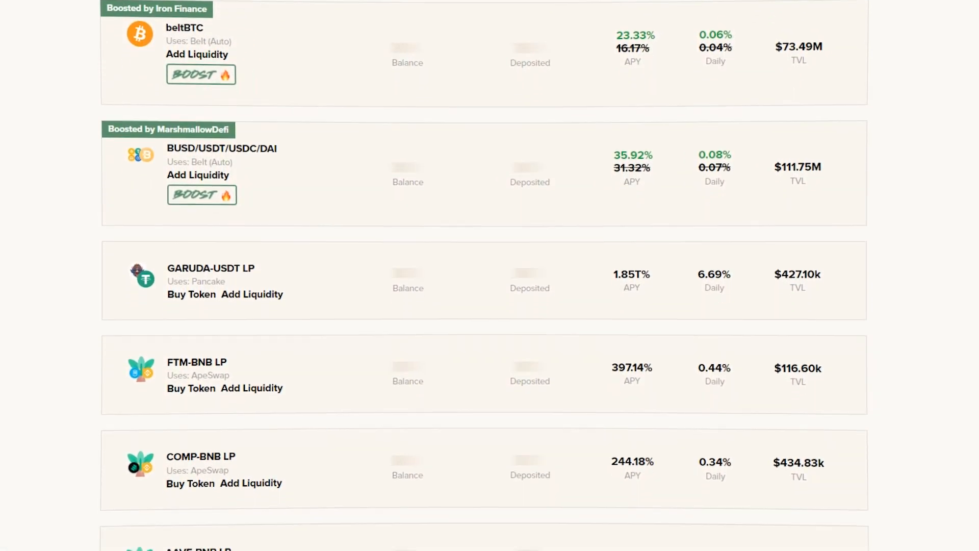
{"action": "scroll", "scroll_direction": "down", "scroll_amount": 3}
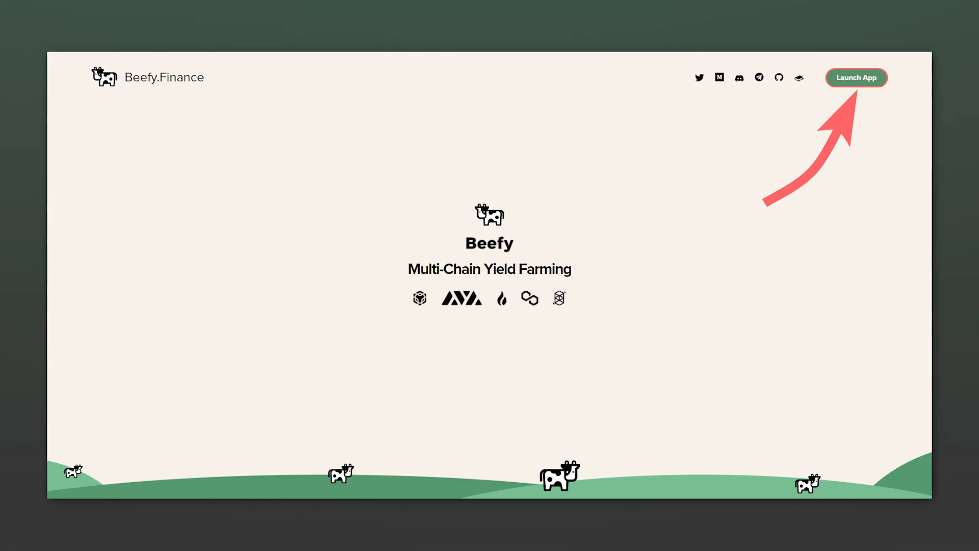
Launch the vault app, connect a wallet, and review networks keeping BSC selected.
{"action": "left_click", "coordinate": [856, 77]}
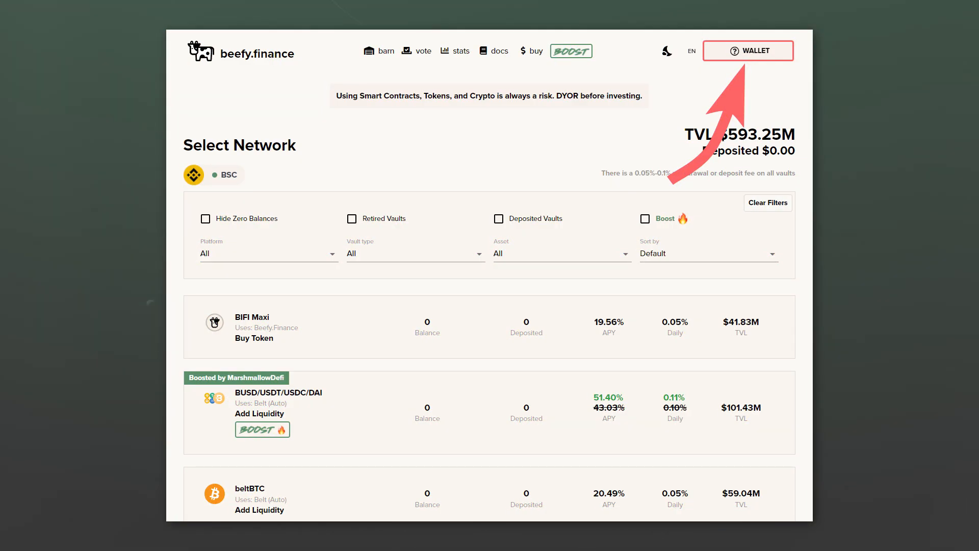
{"action": "left_click", "coordinate": [748, 51]}
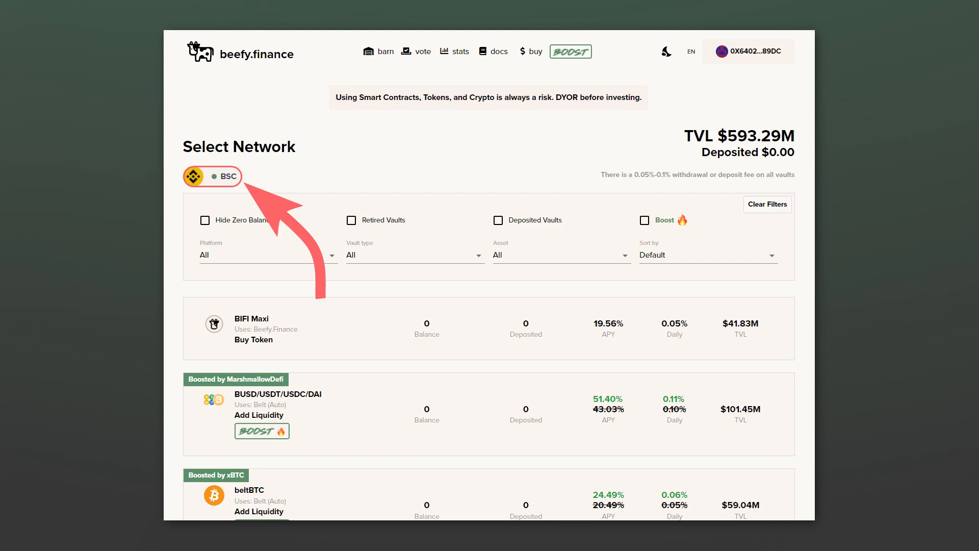
{"action": "left_click", "coordinate": [212, 175]}
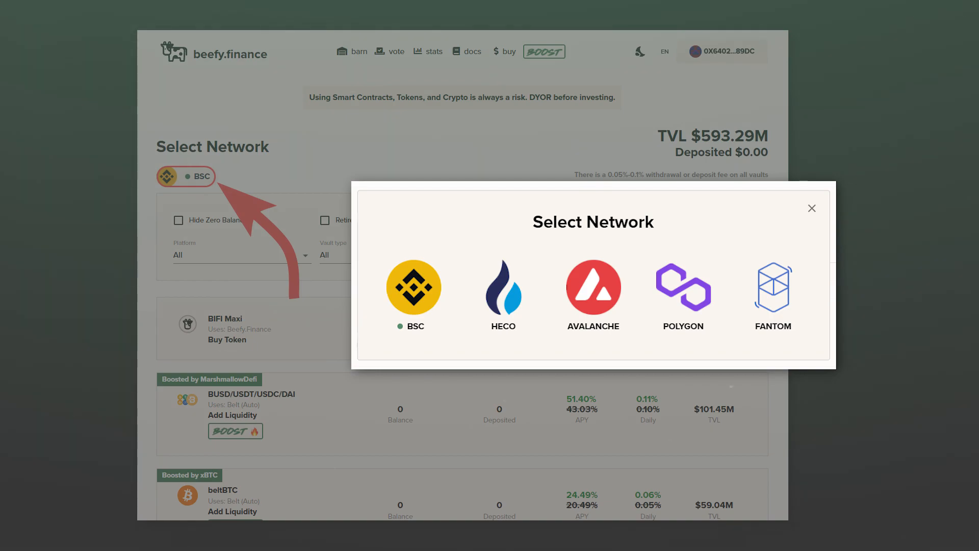
{"action": "left_click", "coordinate": [414, 287]}
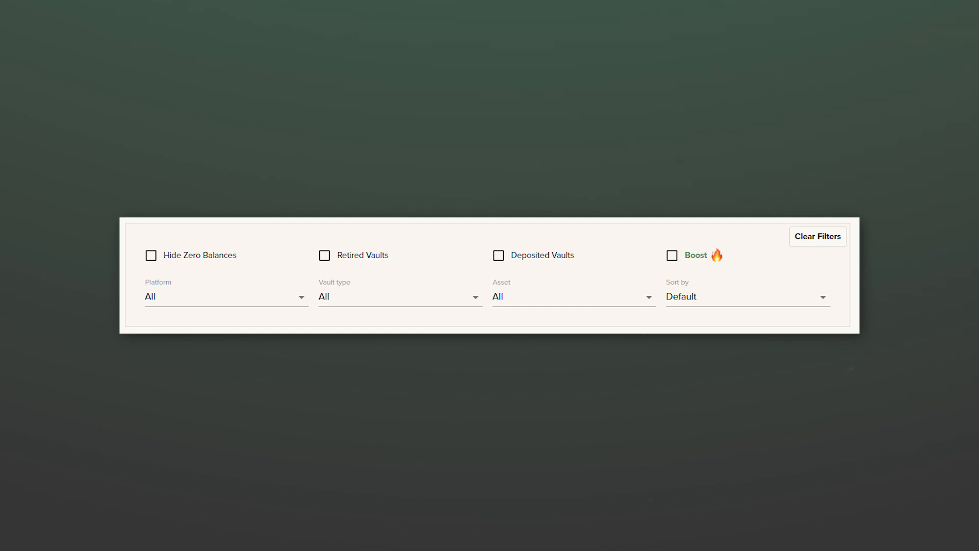
Toggle the zero-balance and Boost filters off again, then view platform and vault type choices.
{"action": "left_click", "coordinate": [150, 255]}
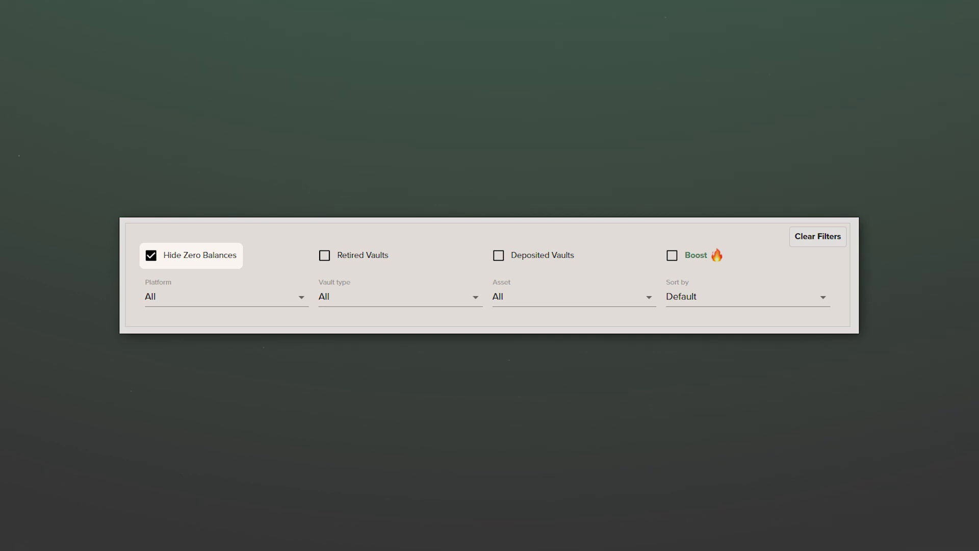
{"action": "left_click", "coordinate": [324, 255]}
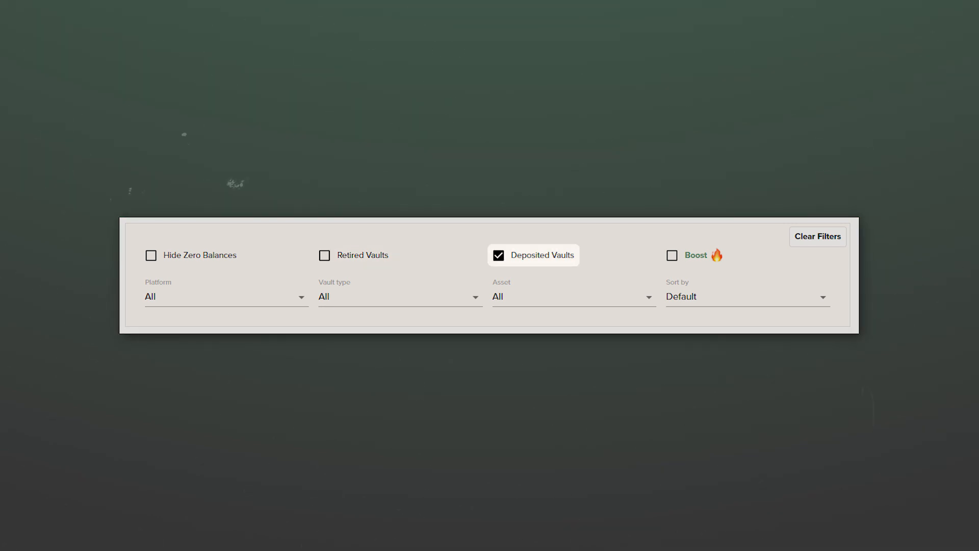
{"action": "left_click", "coordinate": [672, 255]}
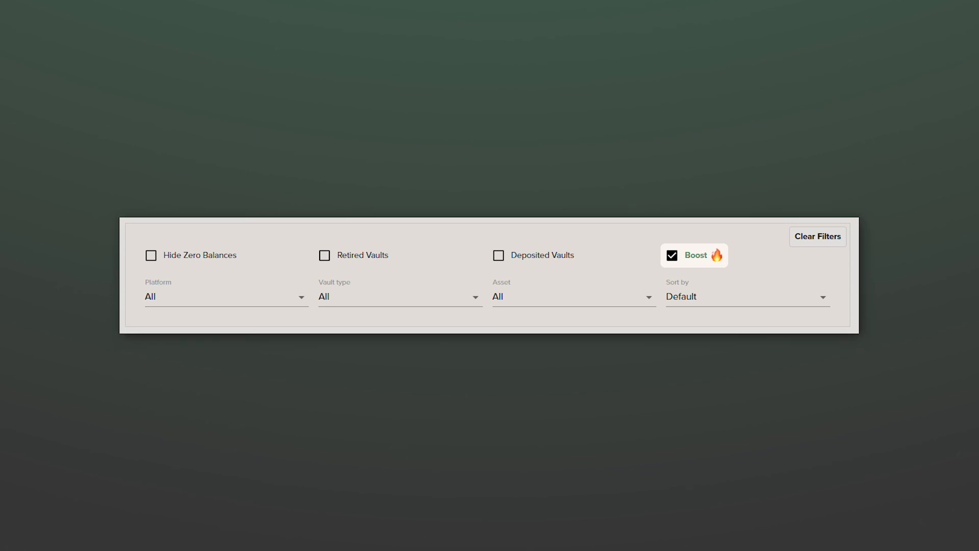
{"action": "mouse_move", "coordinate": [811, 183]}
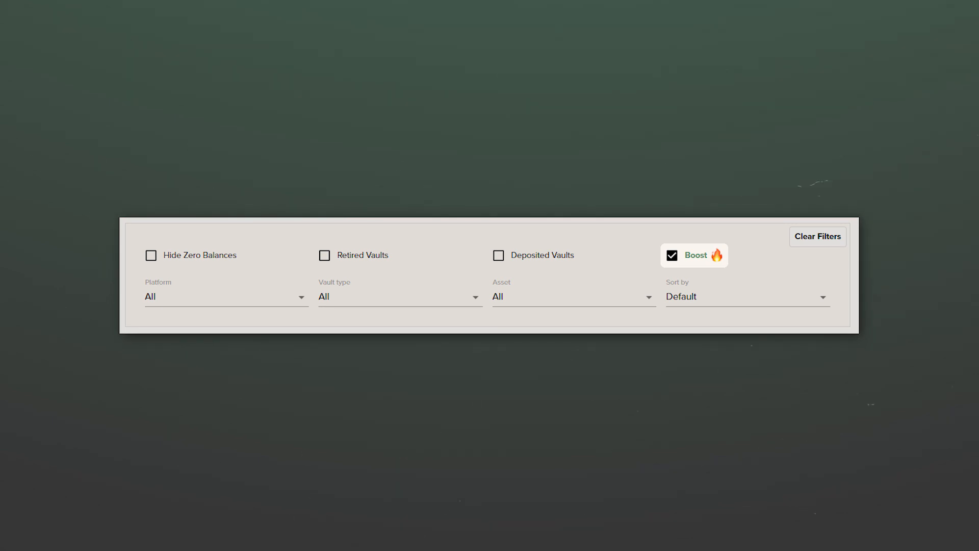
{"action": "left_click", "coordinate": [671, 255]}
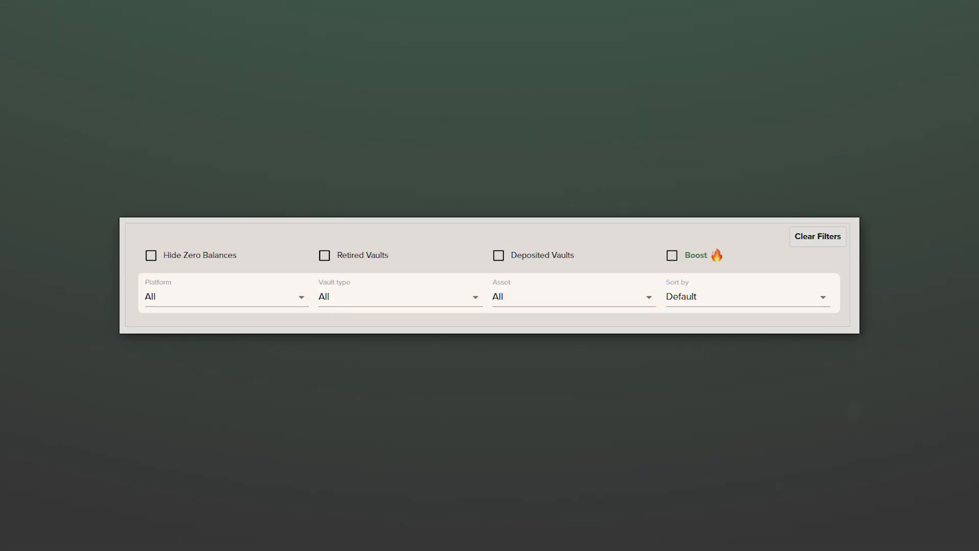
{"action": "left_click", "coordinate": [225, 295]}
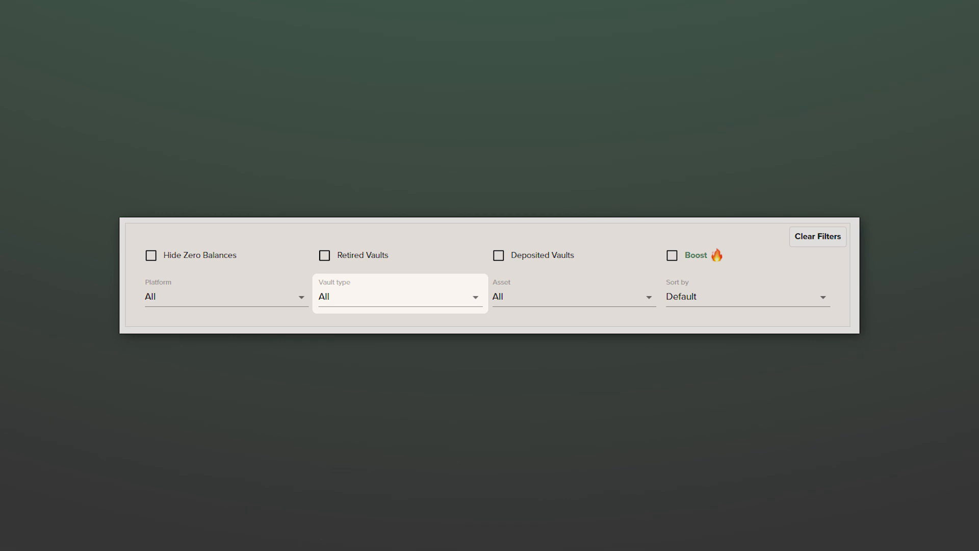
{"action": "left_click", "coordinate": [399, 296]}
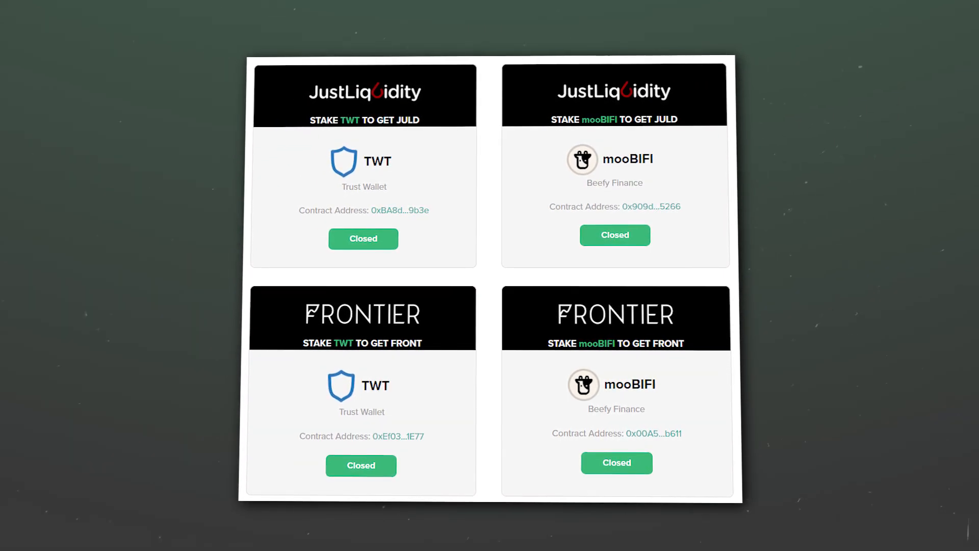
Choose Stables as the vault type so stablecoin vaults are listed.
{"action": "left_click", "coordinate": [362, 239]}
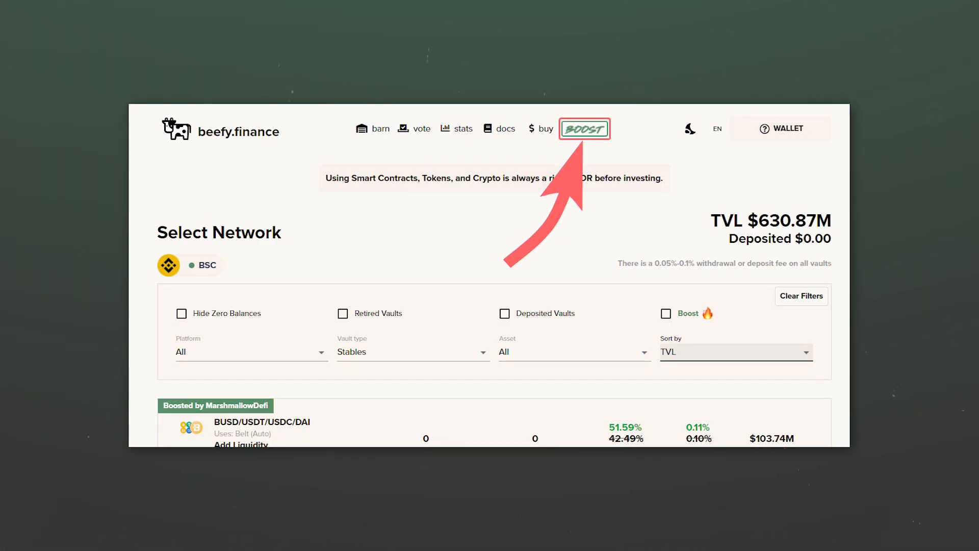
Open the Launchpool via BOOST and scroll its live BNB and TOFY pools.
{"action": "left_click", "coordinate": [584, 128]}
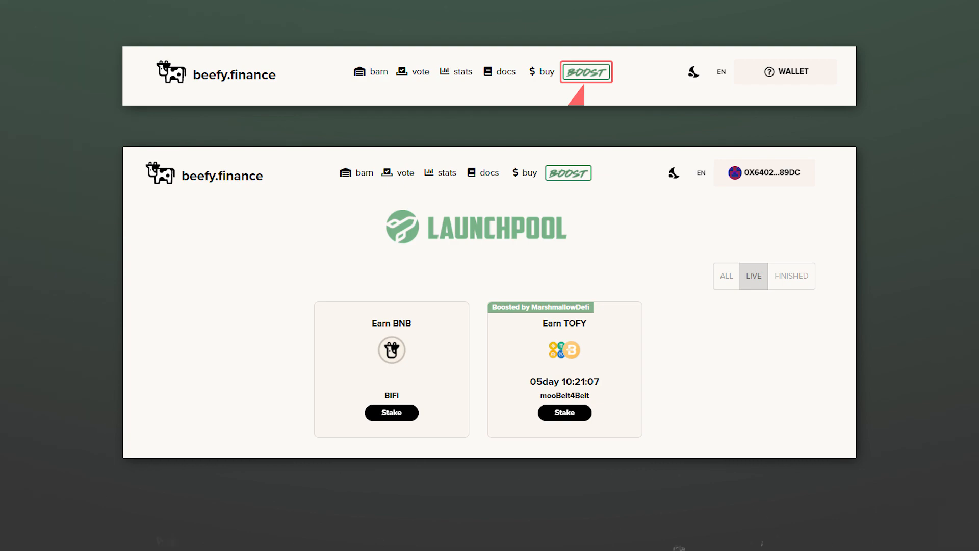
{"action": "scroll", "scroll_direction": "down", "scroll_amount": 3}
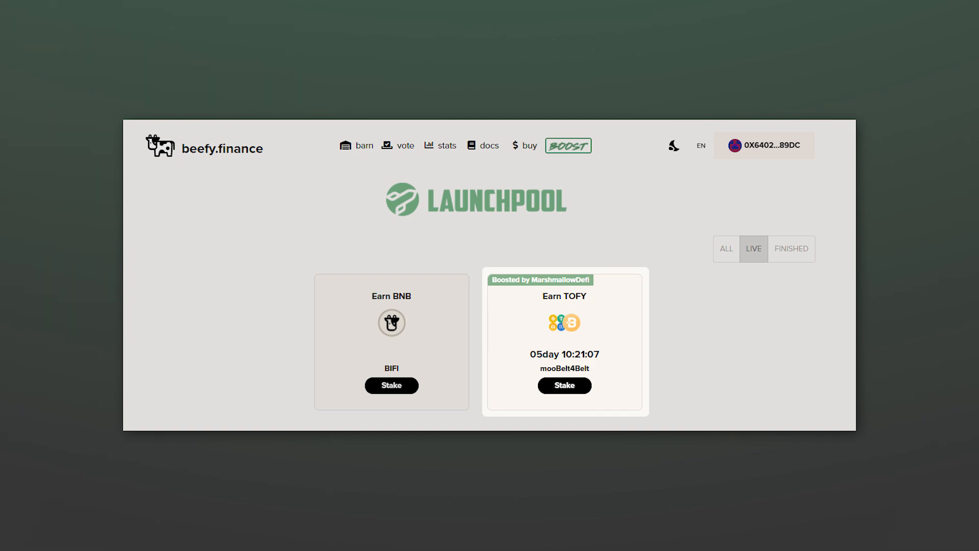
{"action": "mouse_move", "coordinate": [10, 314]}
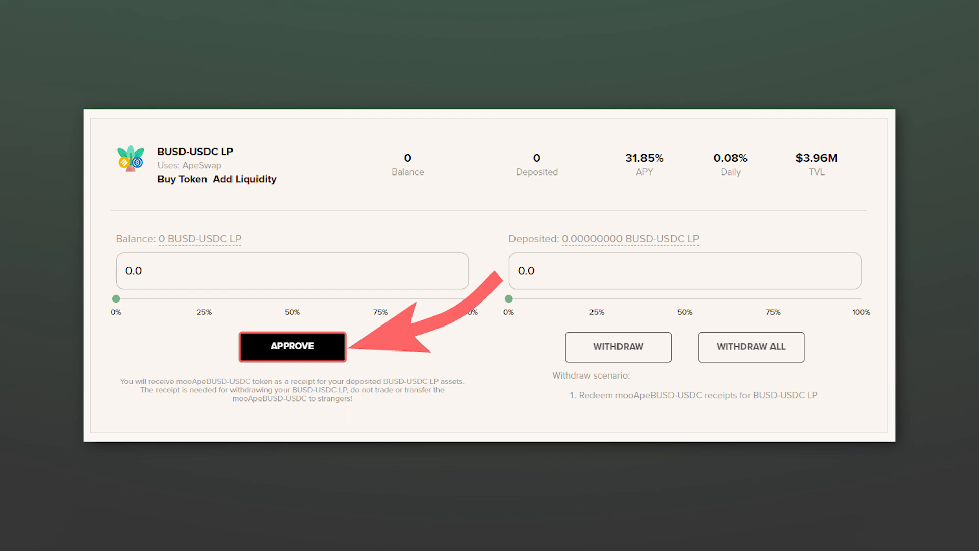
Approve the BUSD-USDC LP vault for deposits and scroll the vault list.
{"action": "left_click", "coordinate": [292, 347]}
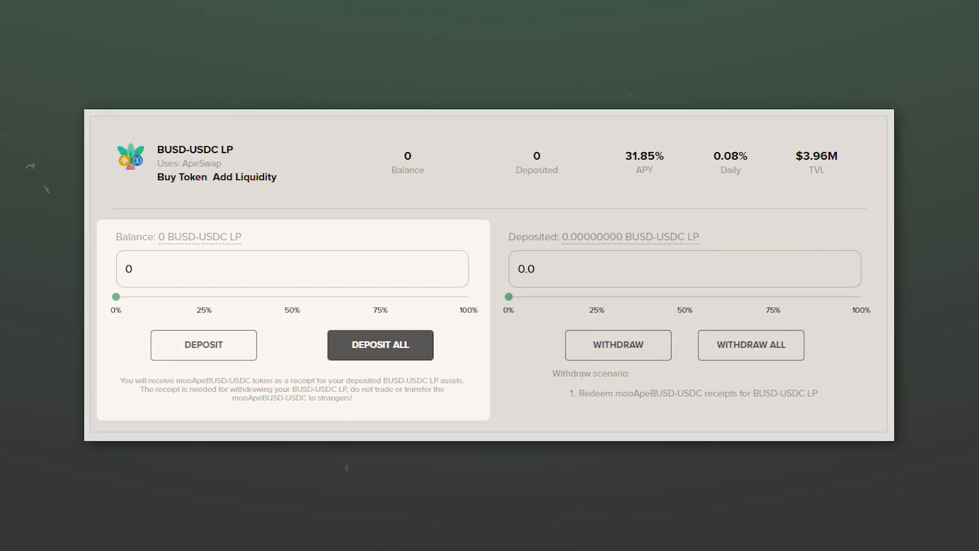
{"action": "scroll", "scroll_direction": "down", "scroll_amount": 3}
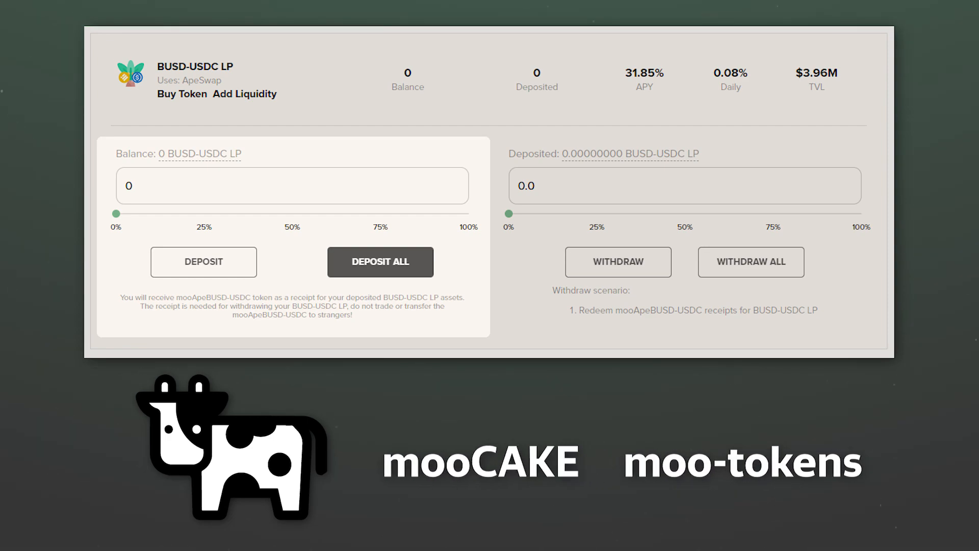
{"action": "scroll", "scroll_direction": "up", "scroll_amount": 3}
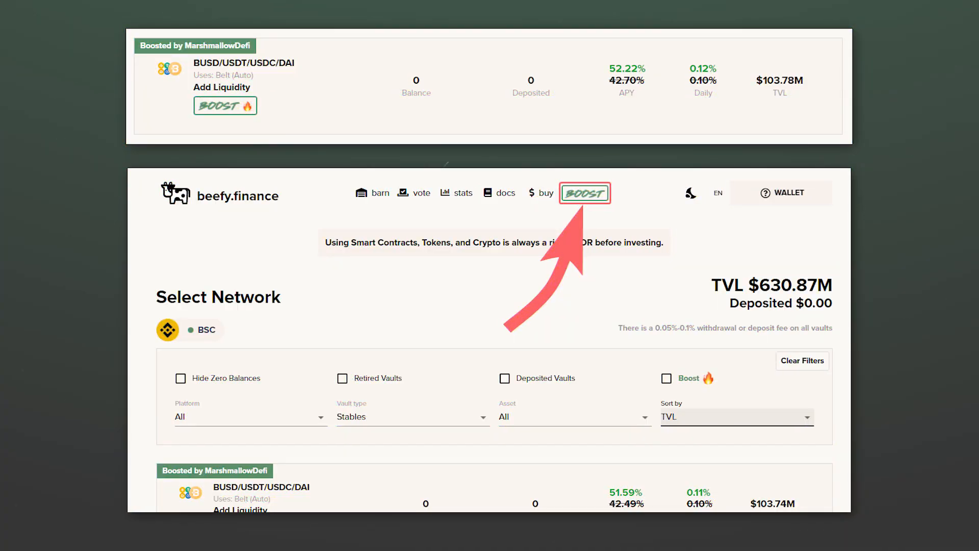
Return to the Launchpool and open the boosted Earn TOFY pool.
{"action": "left_click", "coordinate": [584, 192]}
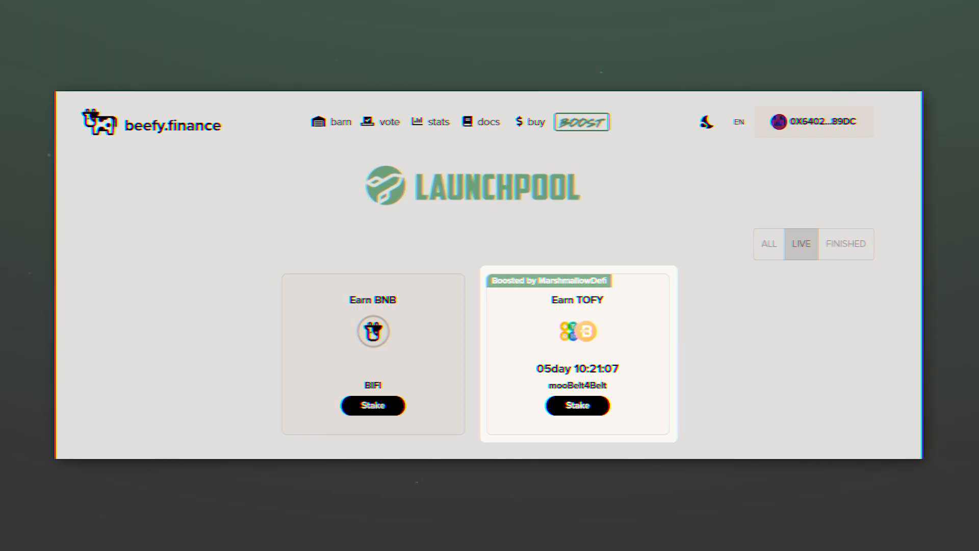
{"action": "left_click", "coordinate": [389, 121]}
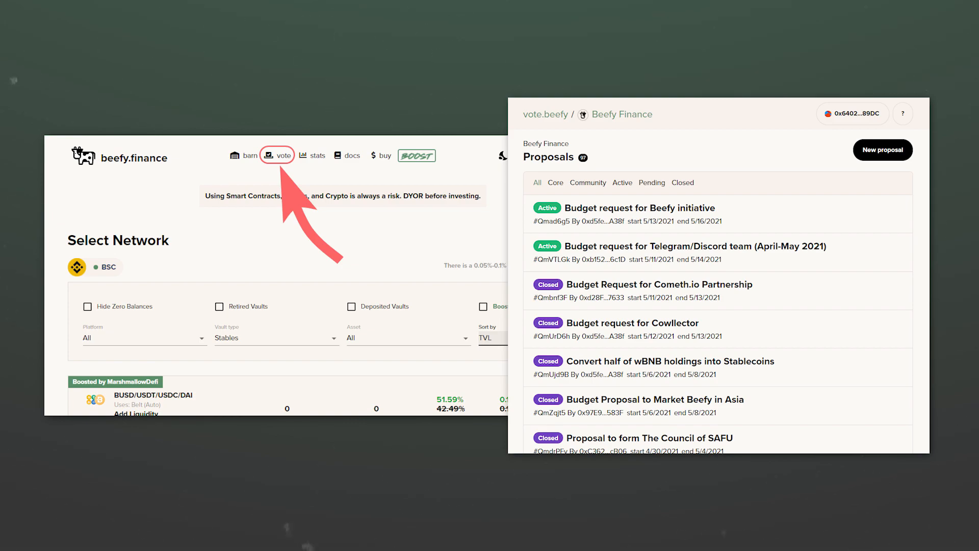
Open the stats page showing vault TVL, active vaults, and BIFI figures.
{"action": "left_click", "coordinate": [316, 155]}
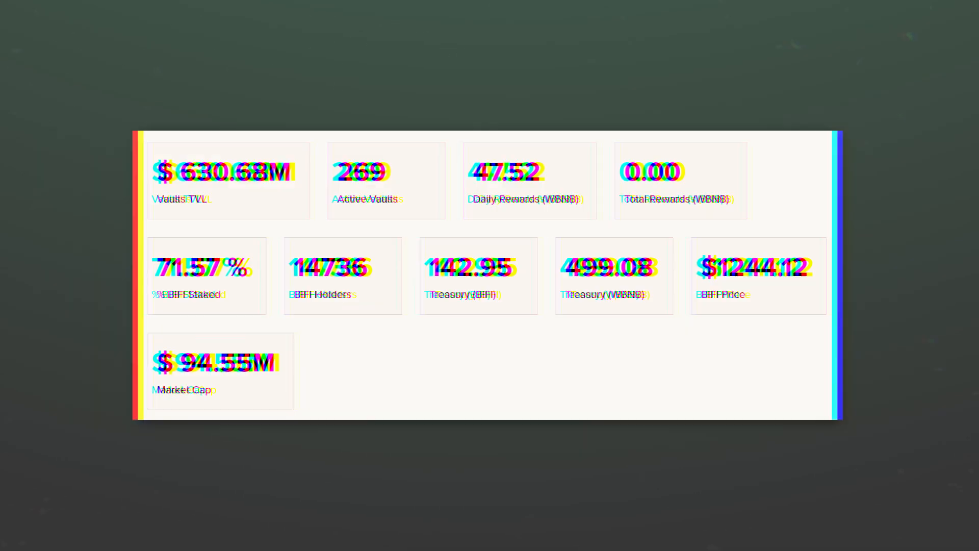